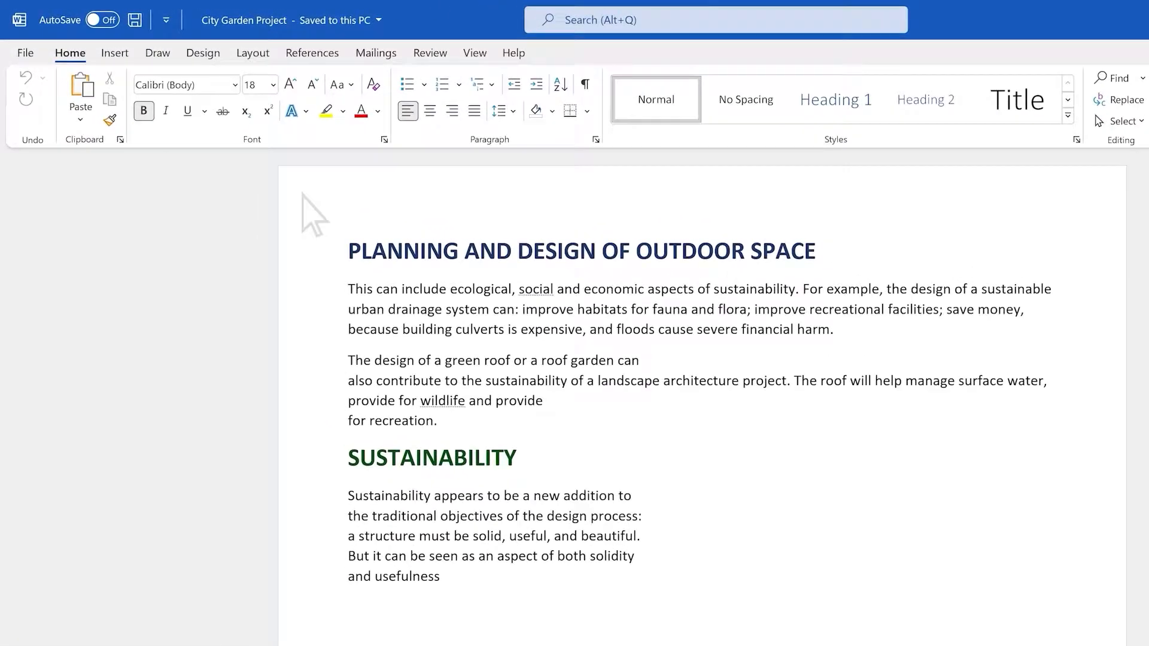
Show the gallery of built-in header designs from the Insert commands
{"action": "left_click", "coordinate": [115, 52]}
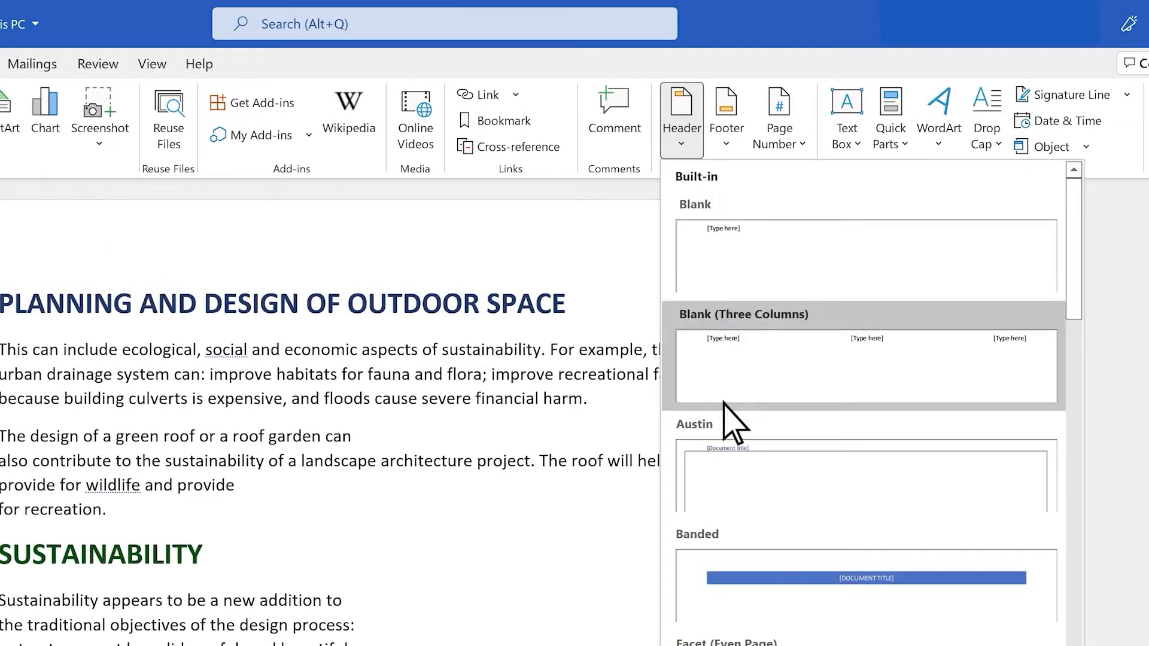
Apply the Banded header so CITY GARDEN PROJECT appears on every page, then return to the body
{"action": "left_click", "coordinate": [864, 586]}
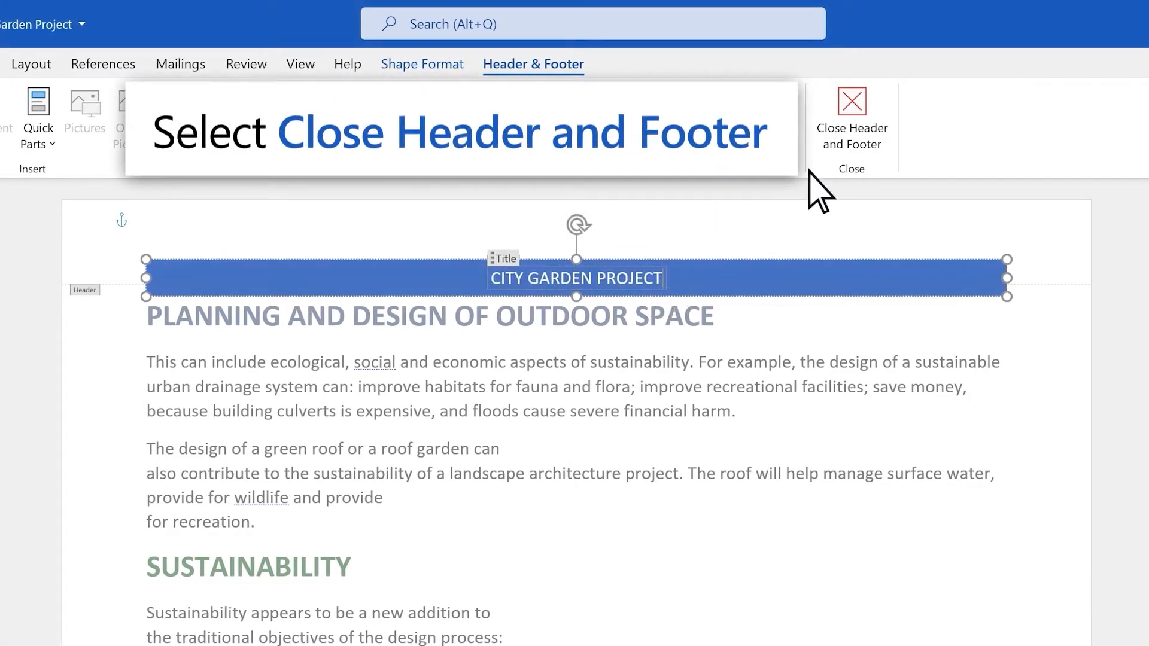
{"action": "left_click", "coordinate": [850, 110]}
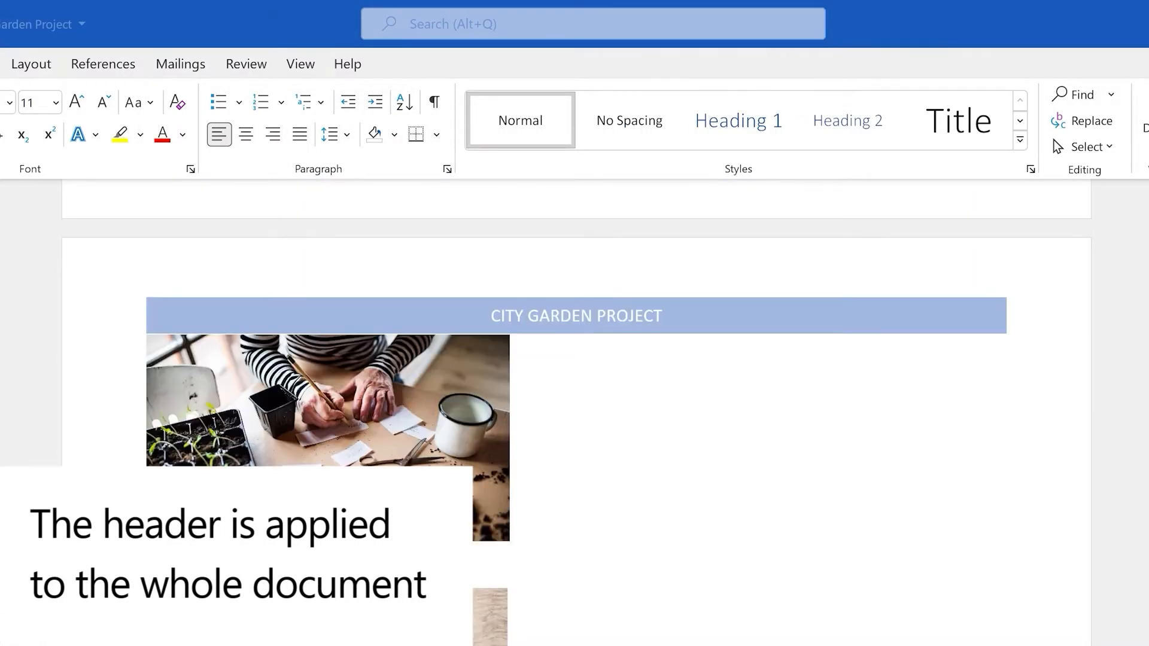
Extend the header title so it reads CITY GARDEN PROJECT 1.0
{"action": "double_click", "coordinate": [575, 316]}
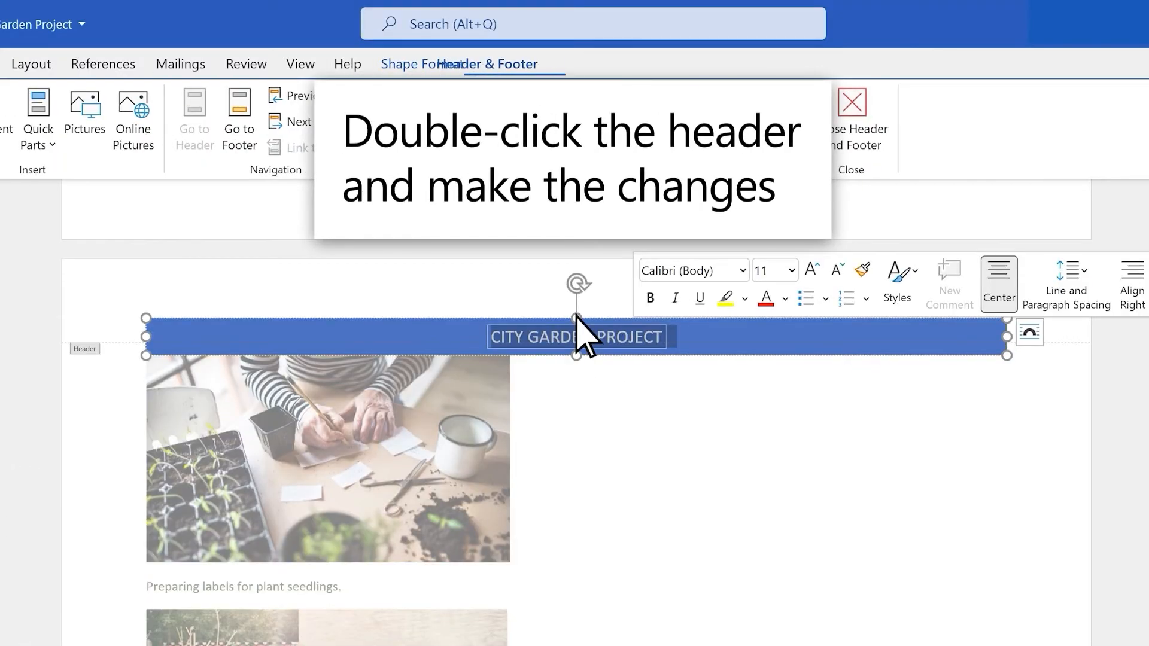
{"action": "type", "text": "1.0"}
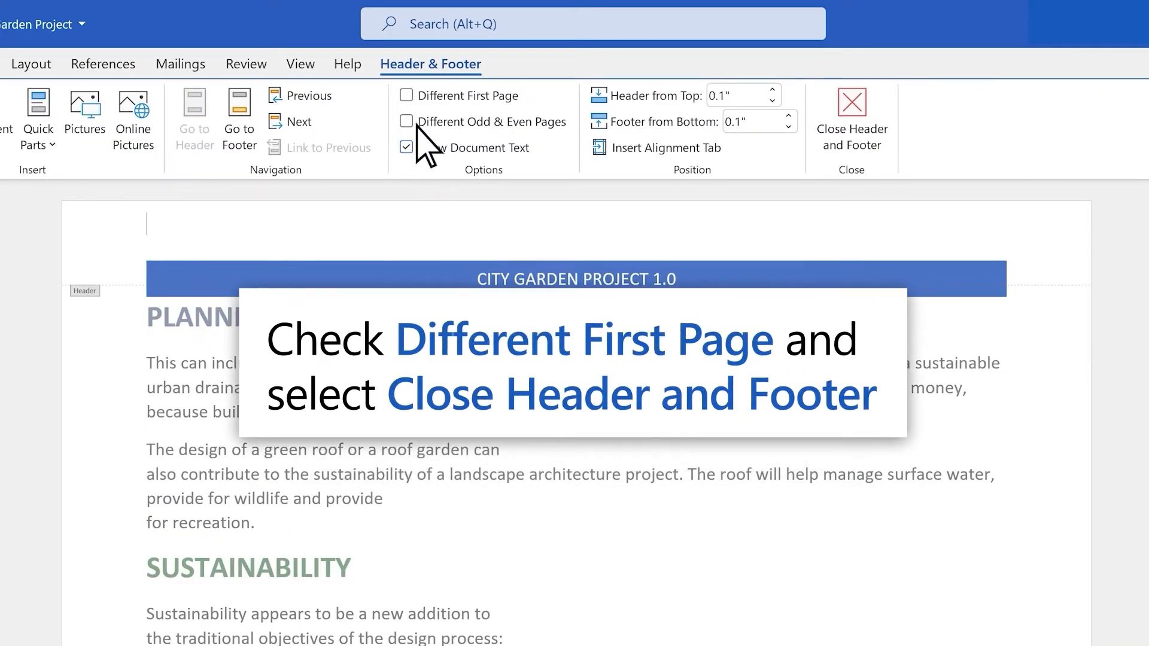
Enable Different First Page so page one has no banded header, keeping CITY GARDEN PROJECT 1.0 on later pages
{"action": "left_click", "coordinate": [407, 96]}
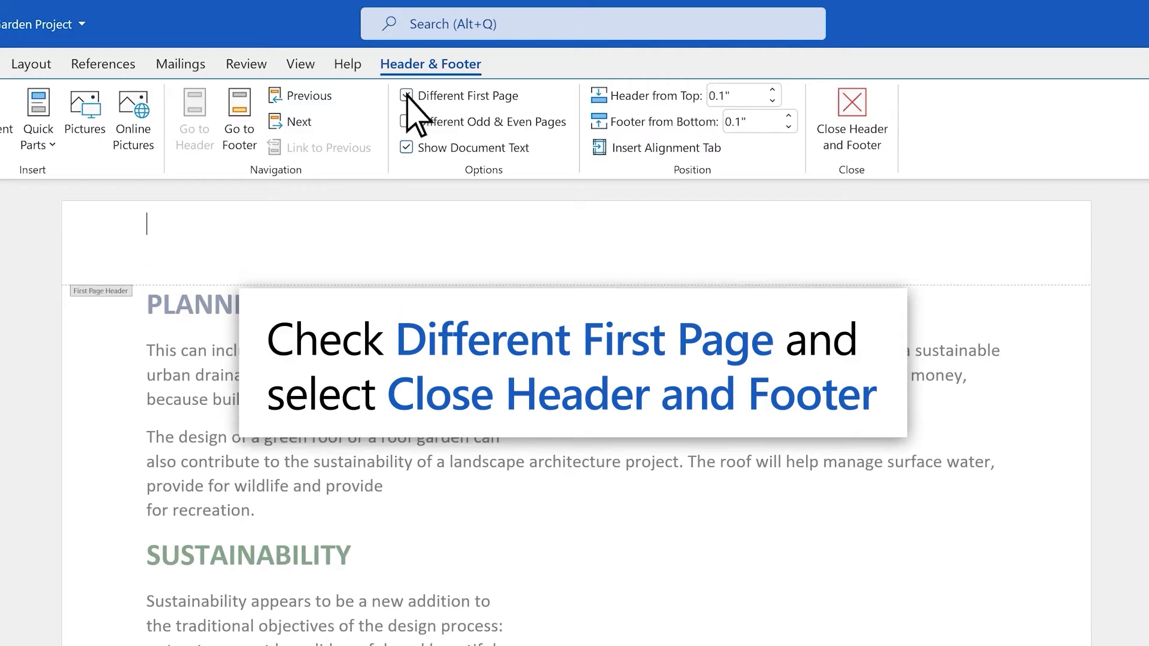
{"action": "left_click", "coordinate": [405, 96]}
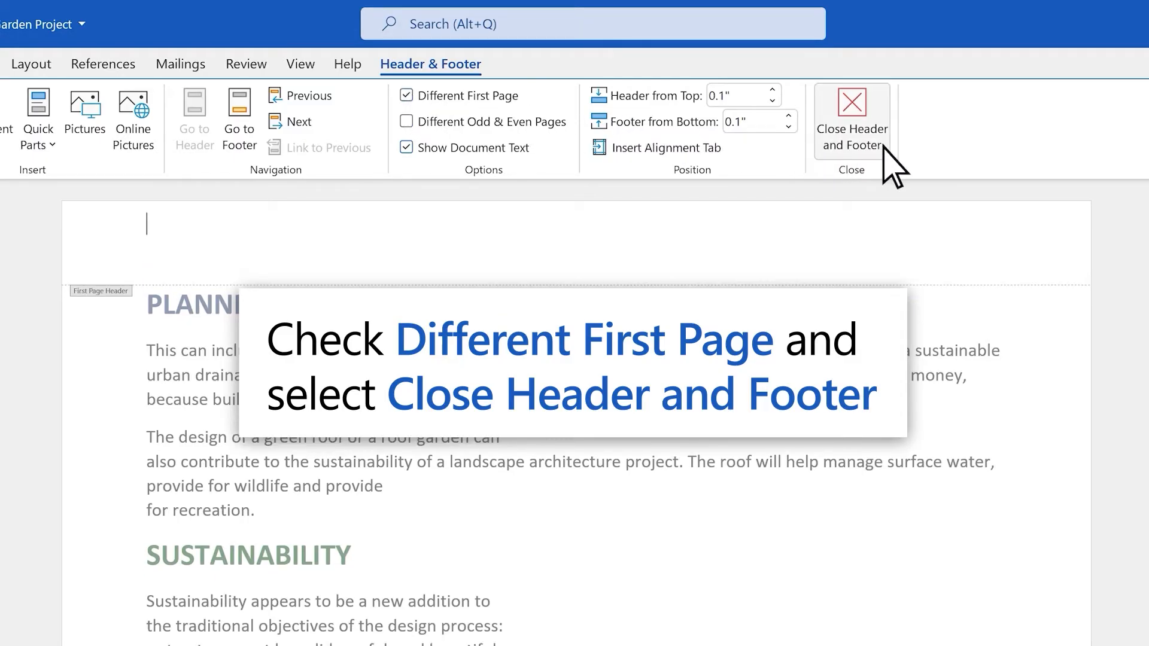
{"action": "left_click", "coordinate": [851, 118]}
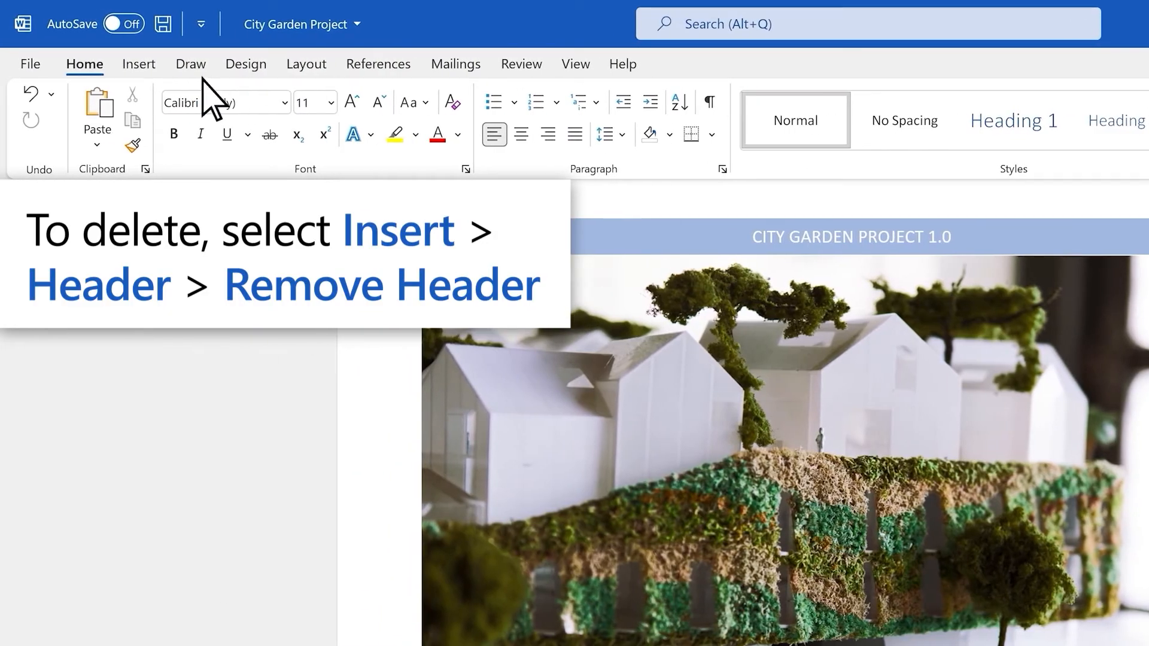
{"action": "left_click", "coordinate": [138, 65]}
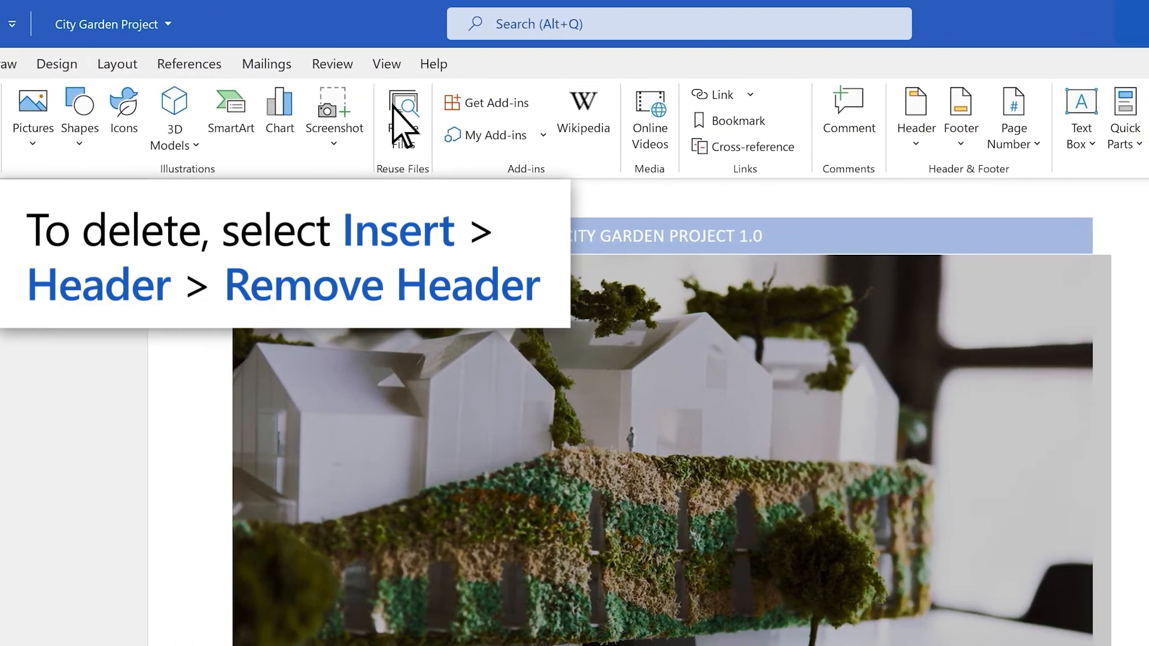